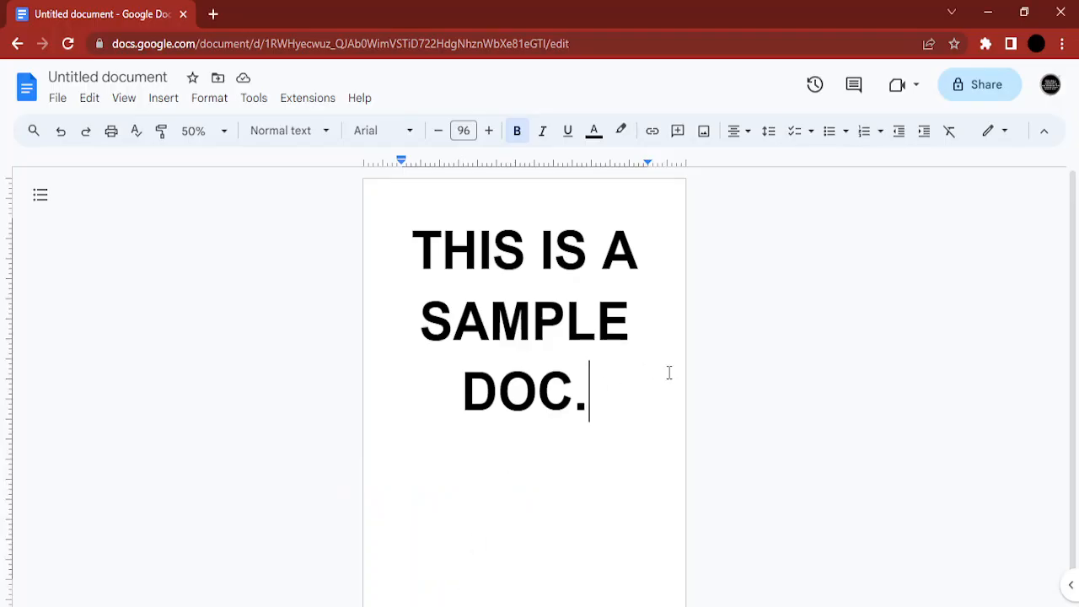
mouse_move(281, 203)
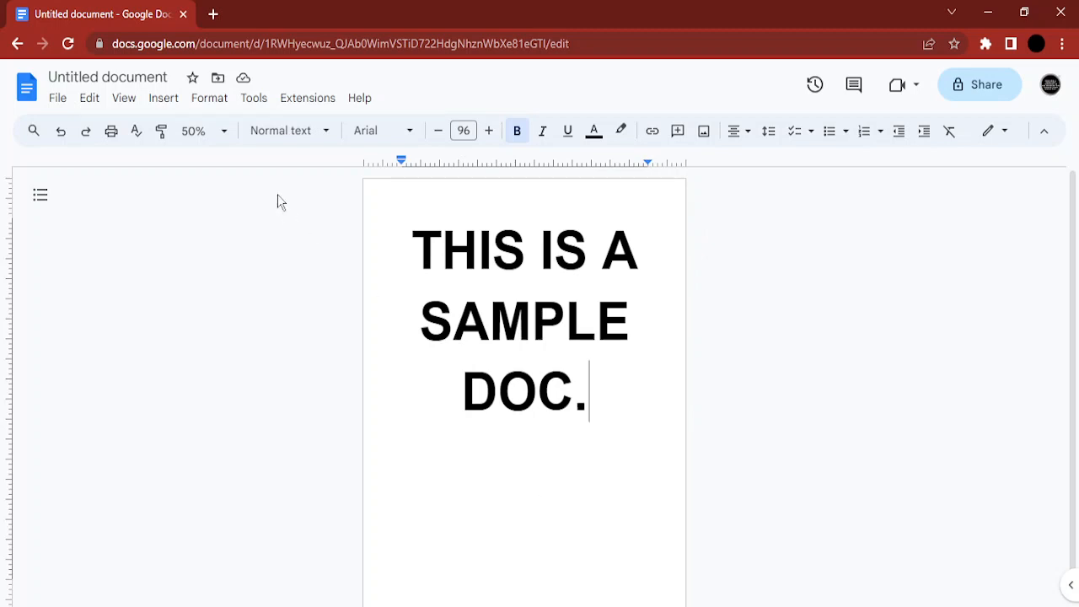
Start a new Drawing from the Insert menu so a blank canvas opens over the document
left_click(202, 132)
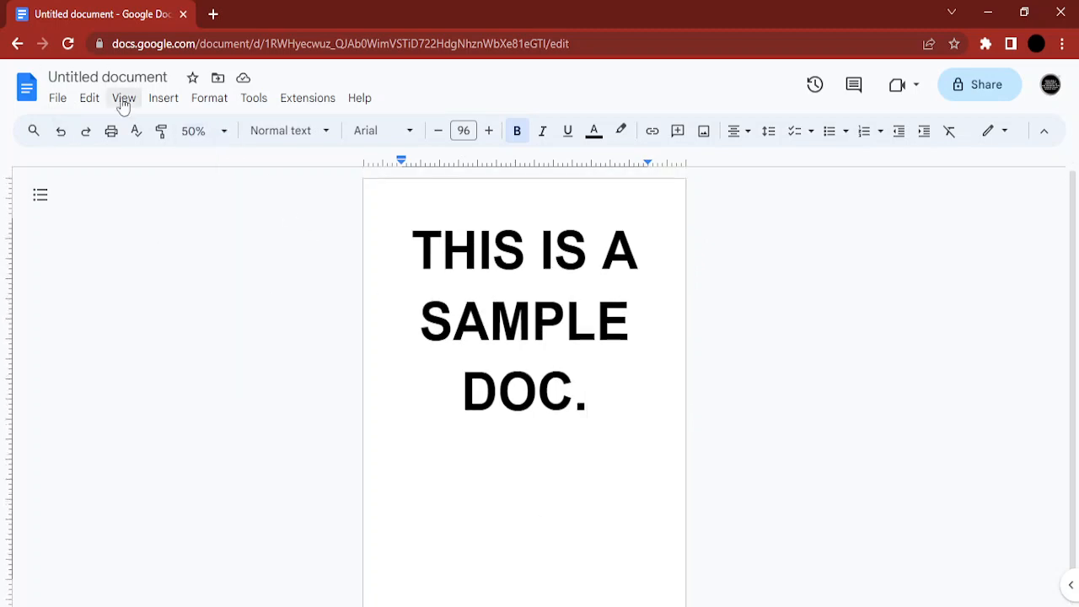
mouse_move(339, 123)
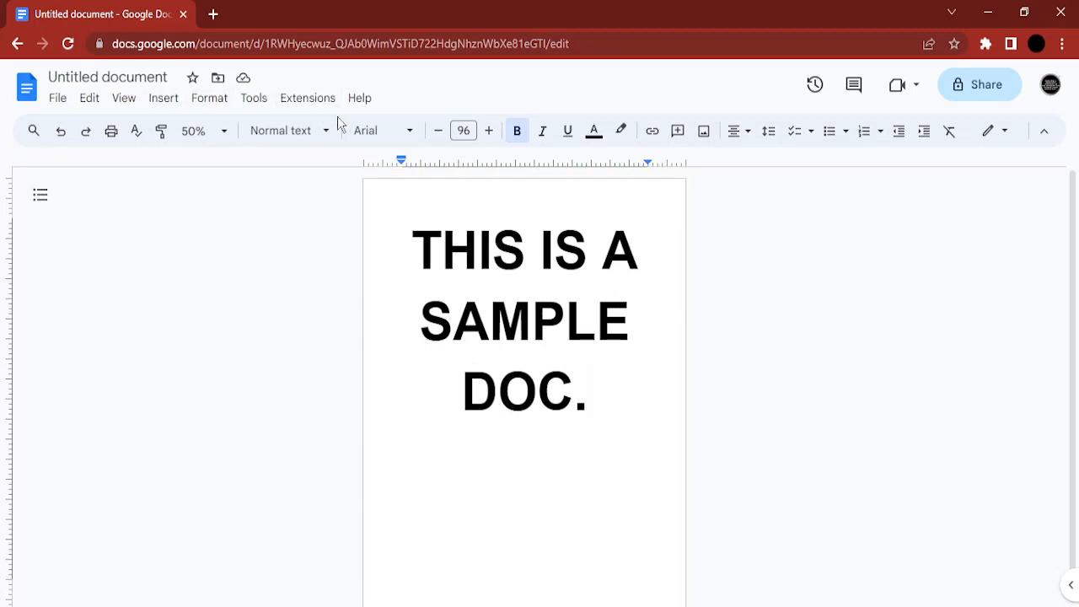
mouse_move(169, 114)
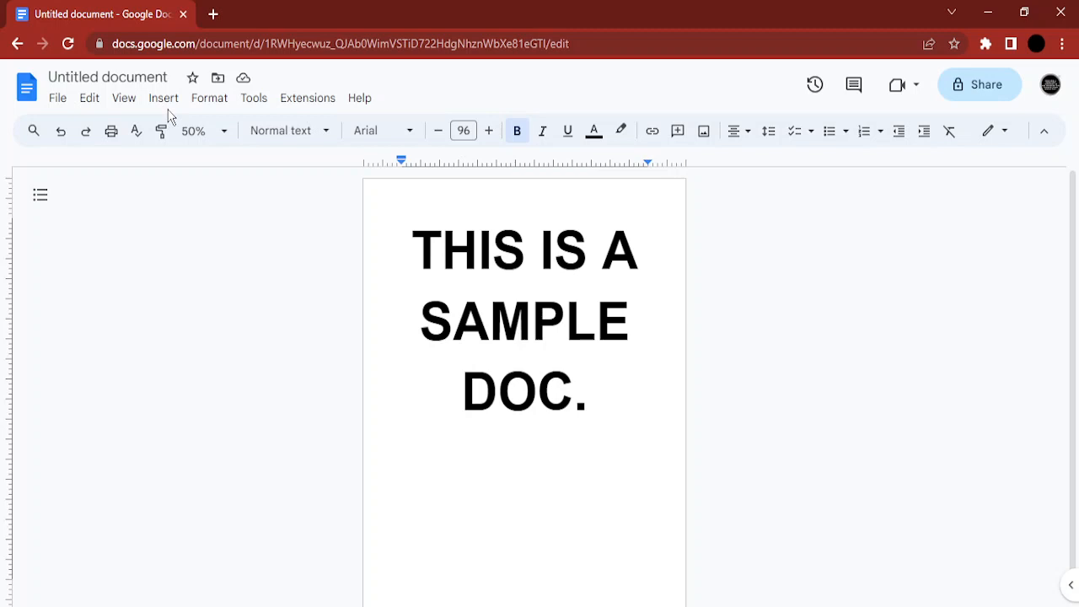
left_click(162, 98)
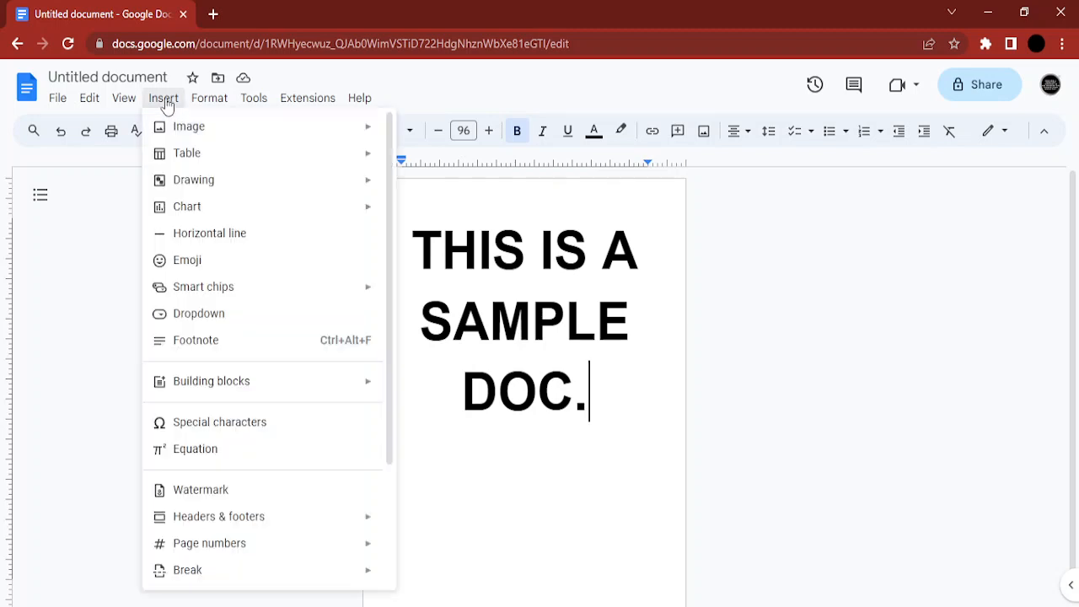
mouse_move(194, 179)
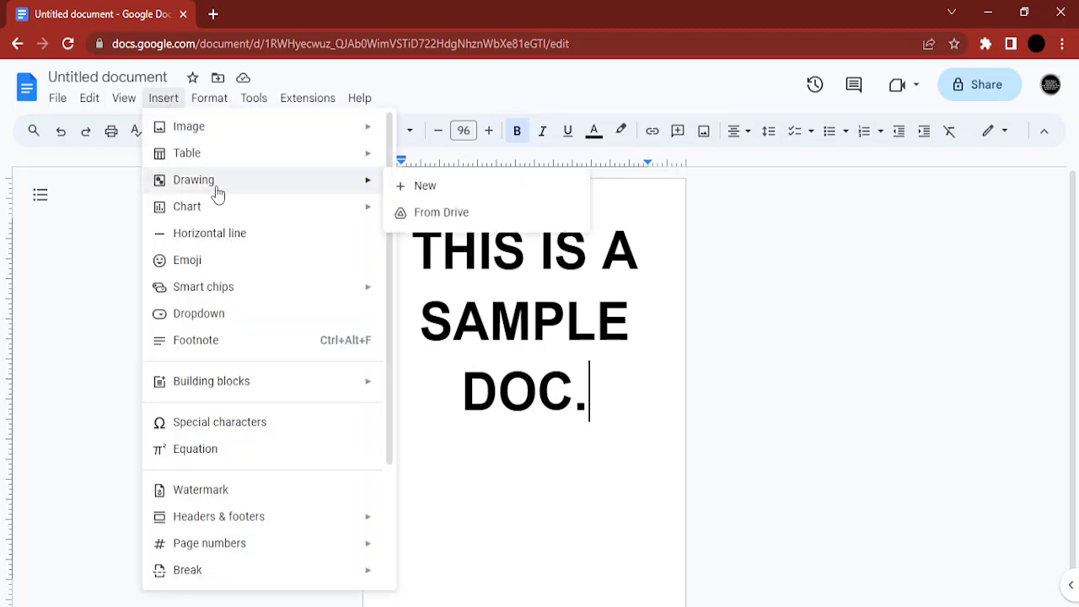
left_click(426, 185)
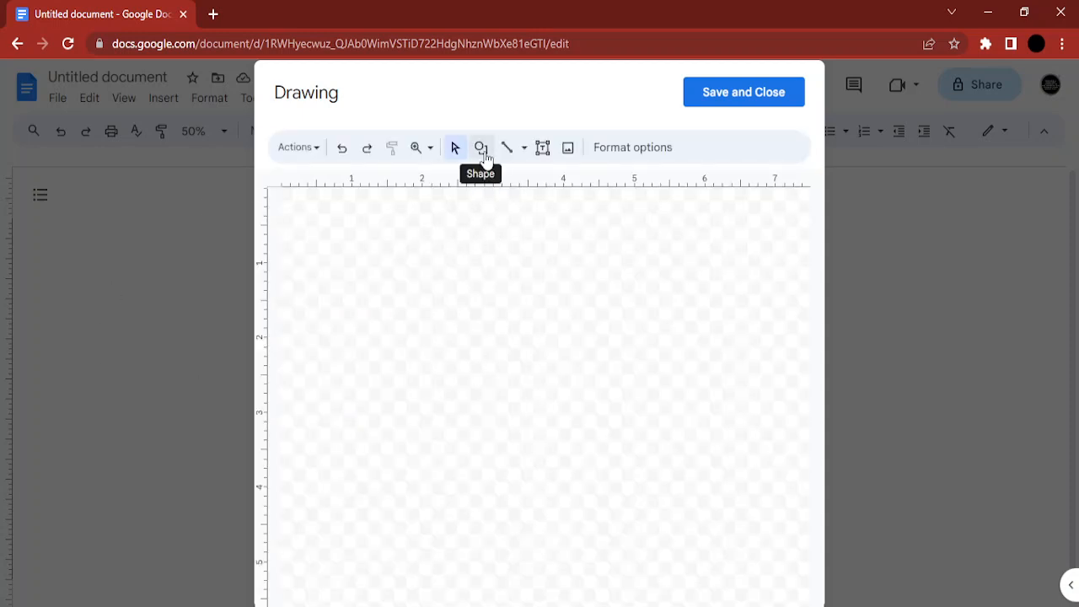
Draw a tall rectangle shape on the drawing canvas
left_click(480, 147)
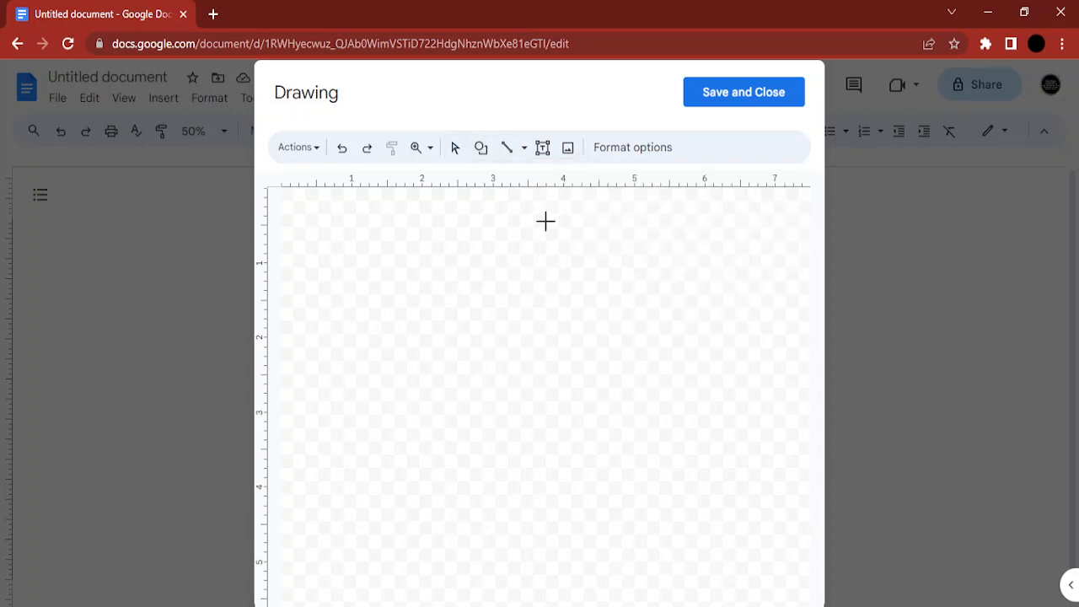
left_click_drag(547, 222, 577, 462)
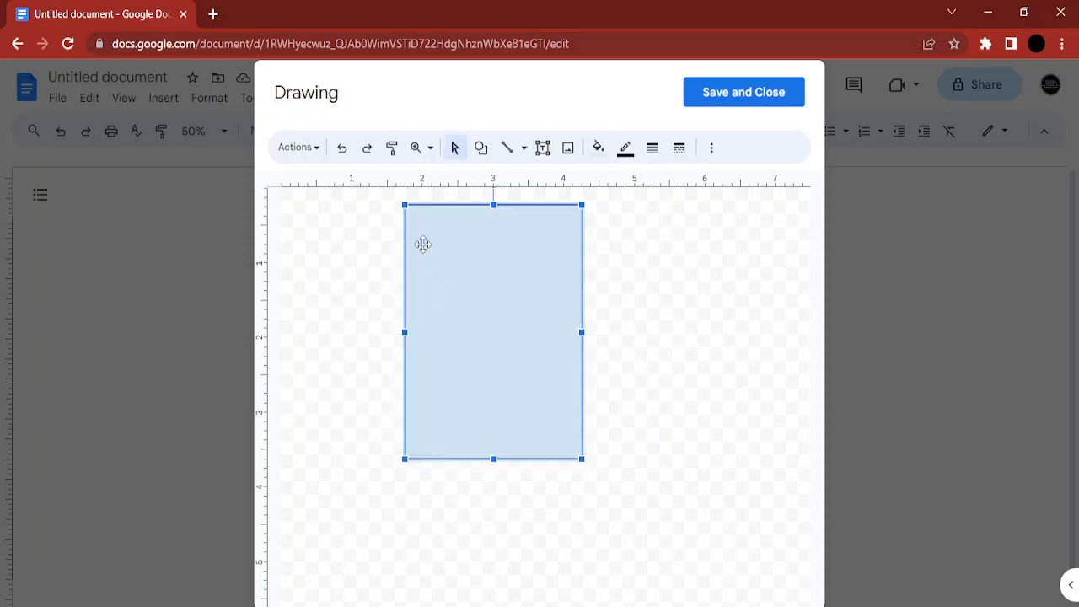
mouse_move(462, 270)
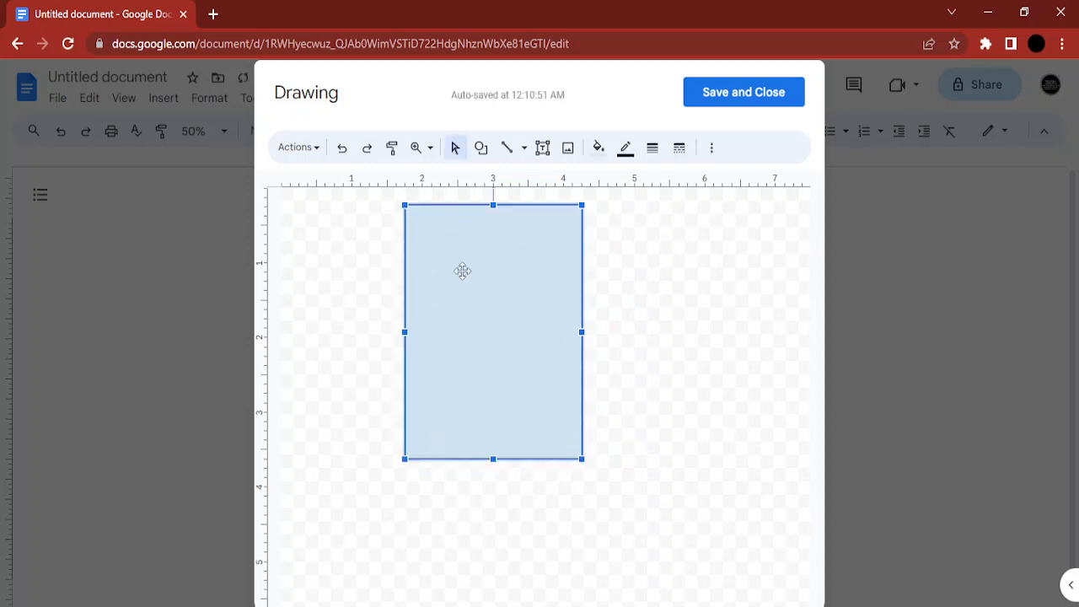
mouse_move(557, 327)
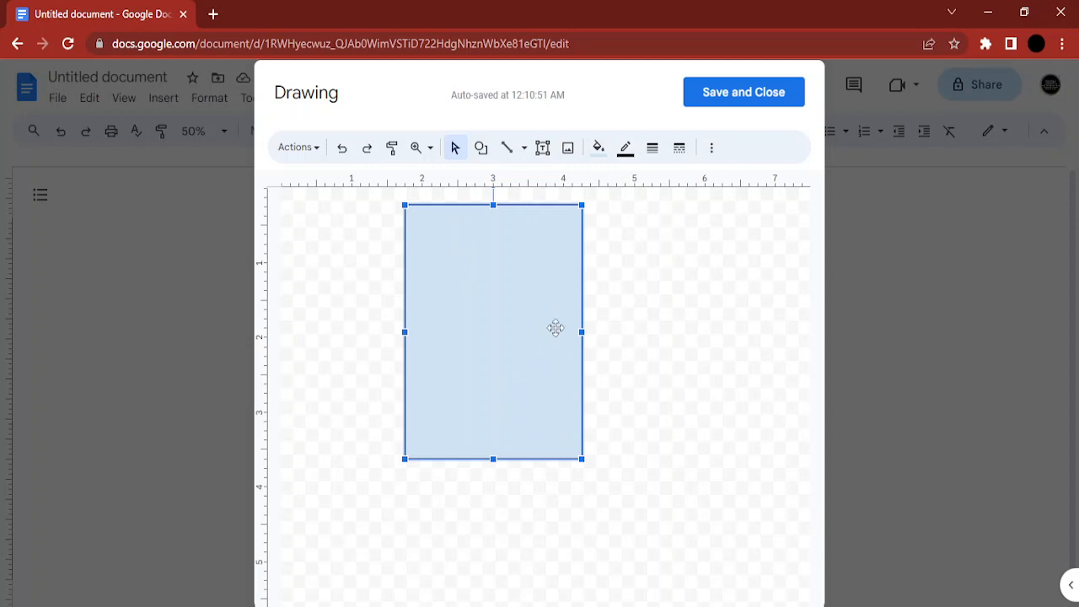
Make the rectangle's fill Transparent and move on to its border colour choices
left_click(599, 148)
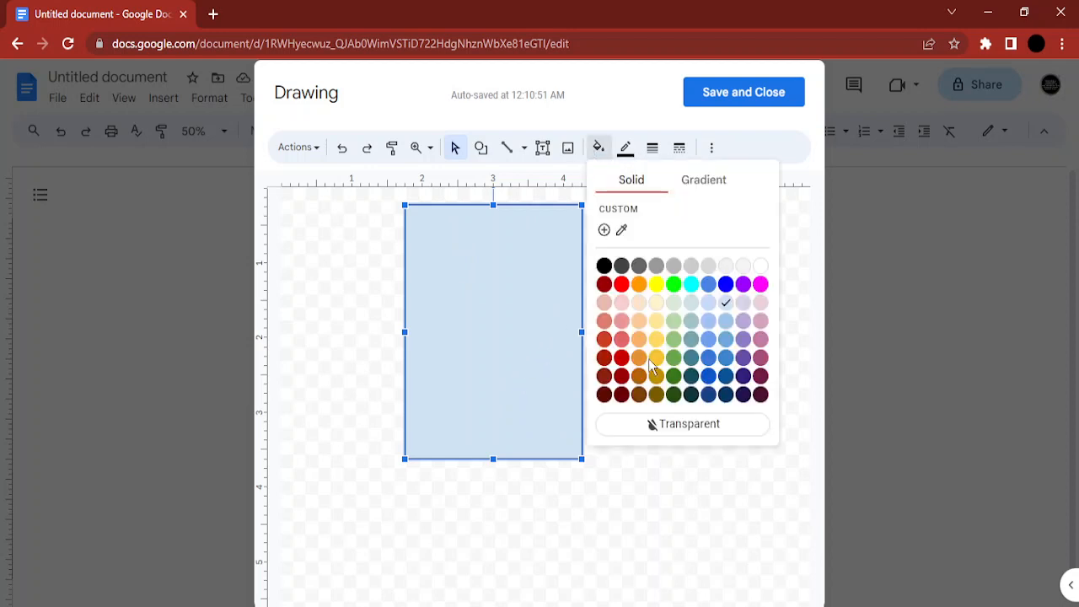
left_click(682, 424)
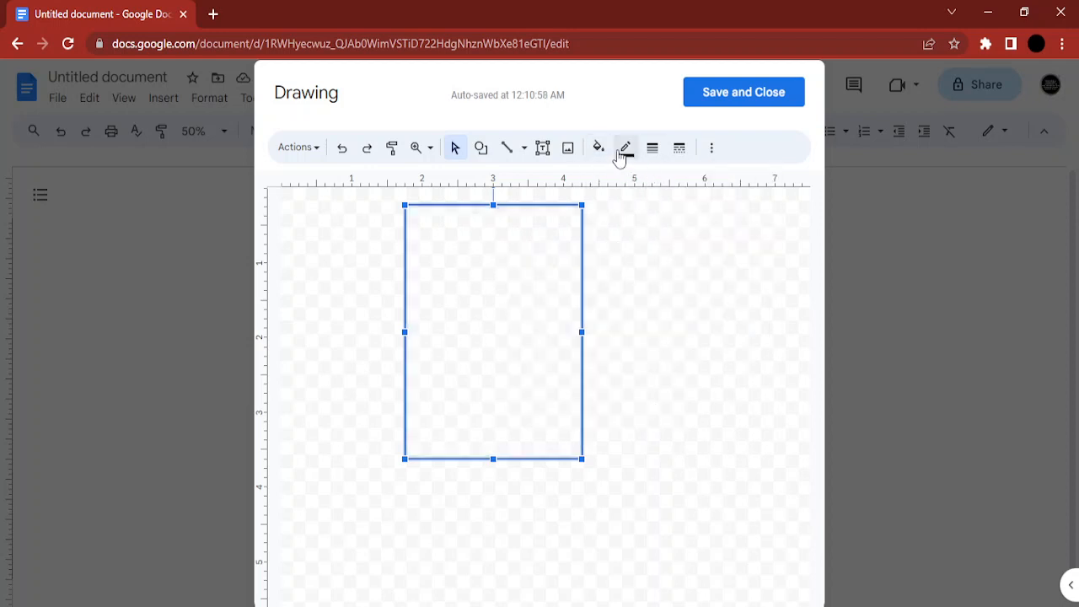
left_click(624, 148)
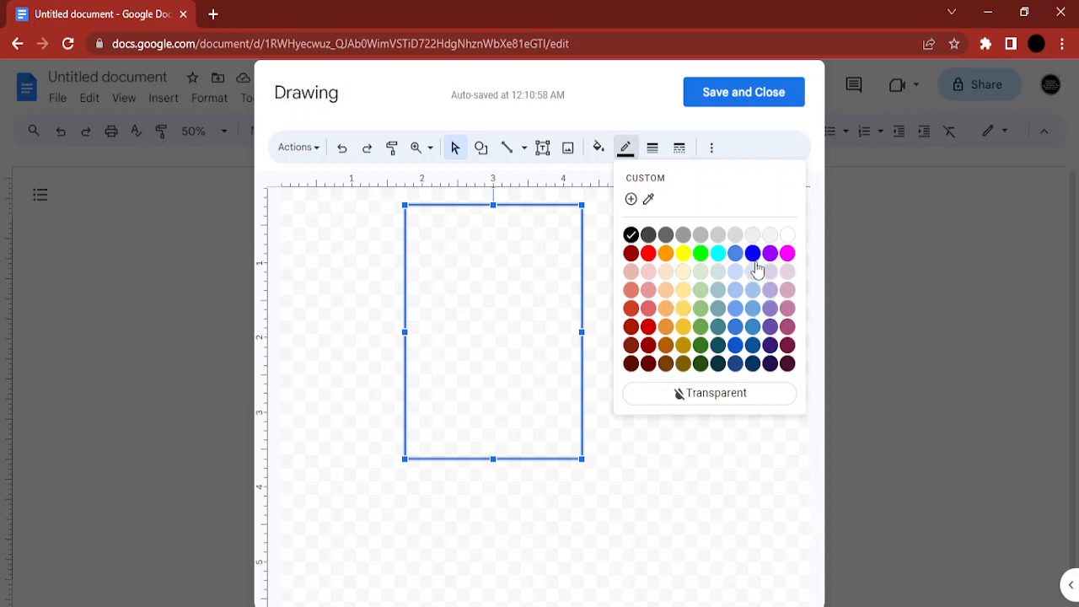
mouse_move(752, 253)
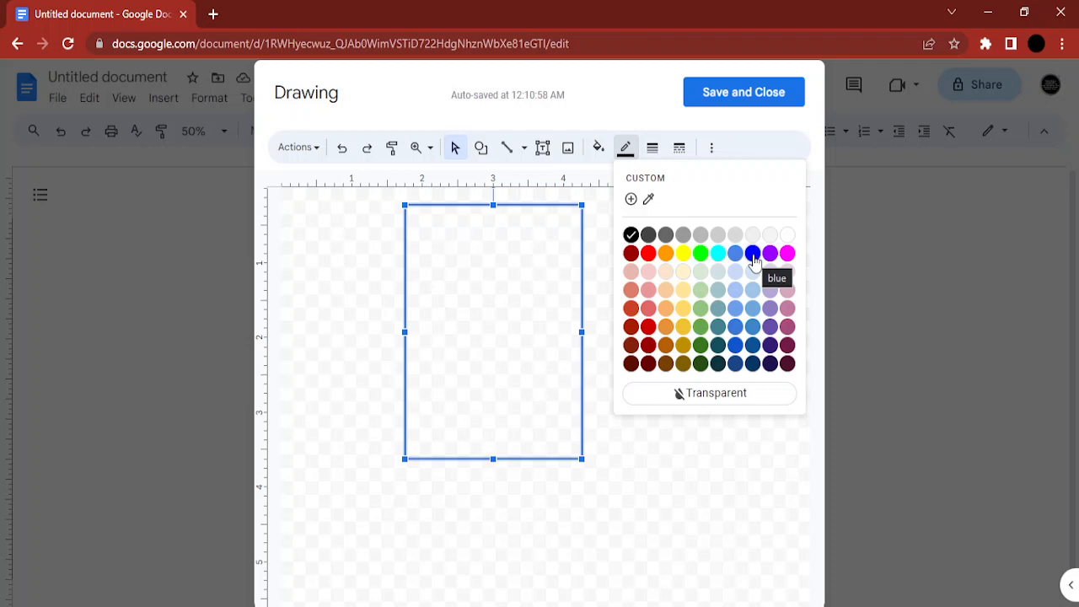
mouse_move(666, 253)
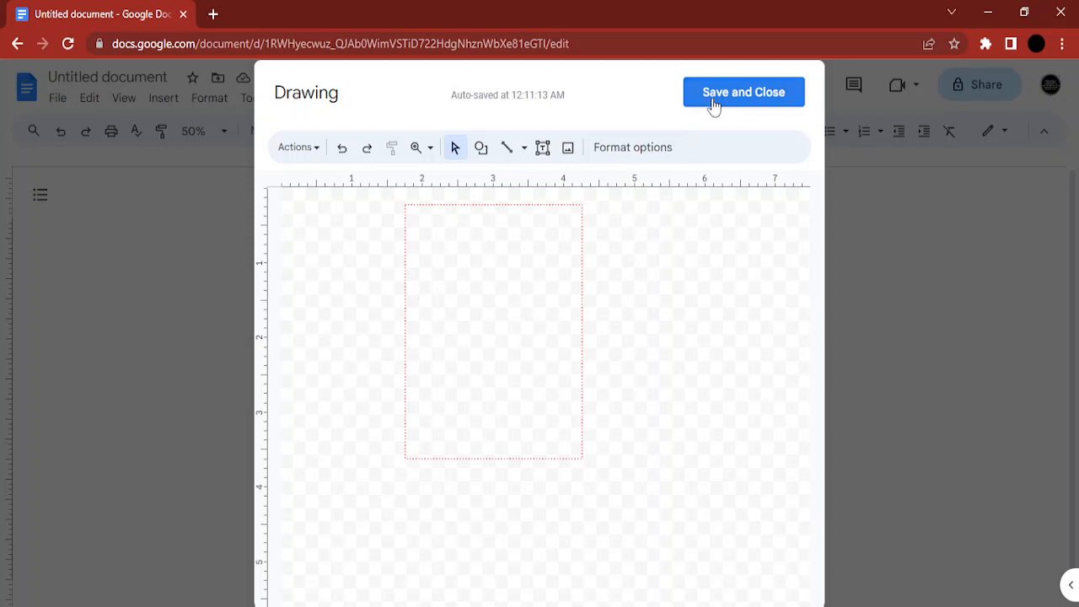
Save the drawing into the document and drag it before the word DOC. on the last line
left_click(742, 91)
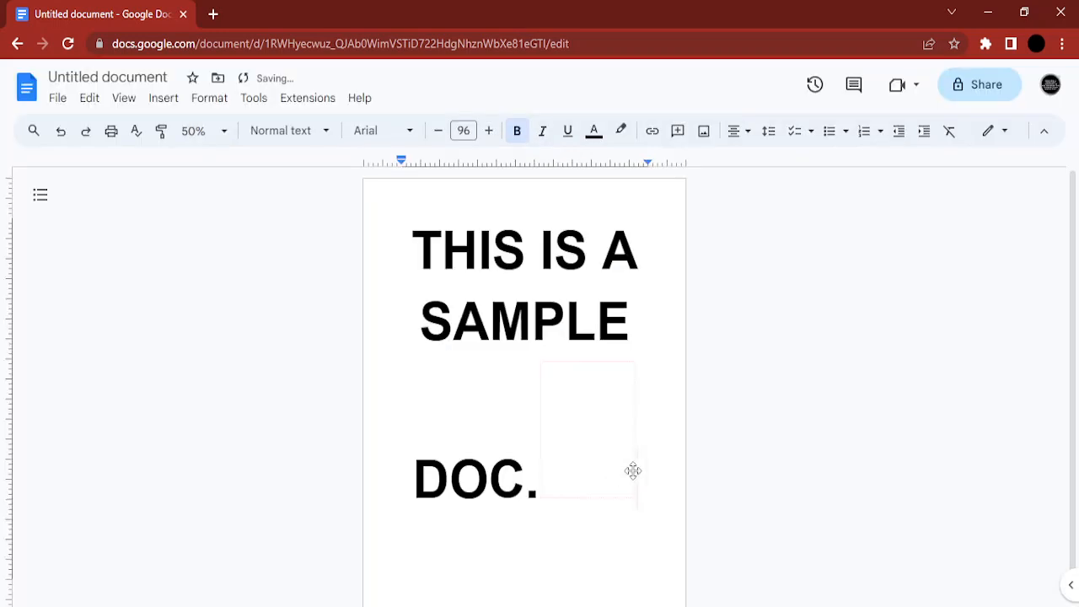
mouse_move(601, 449)
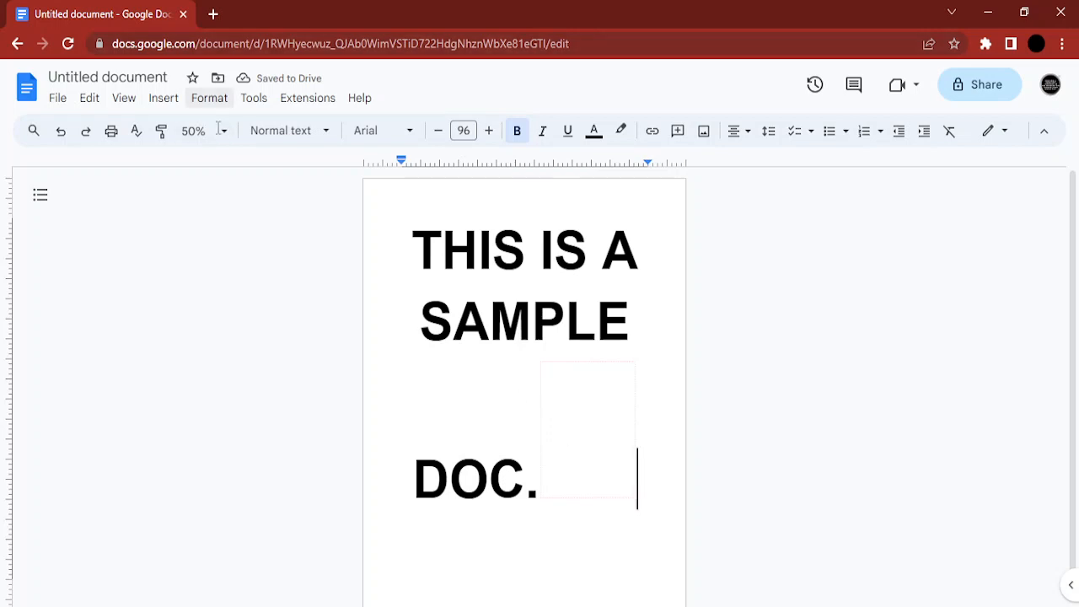
left_click(196, 132)
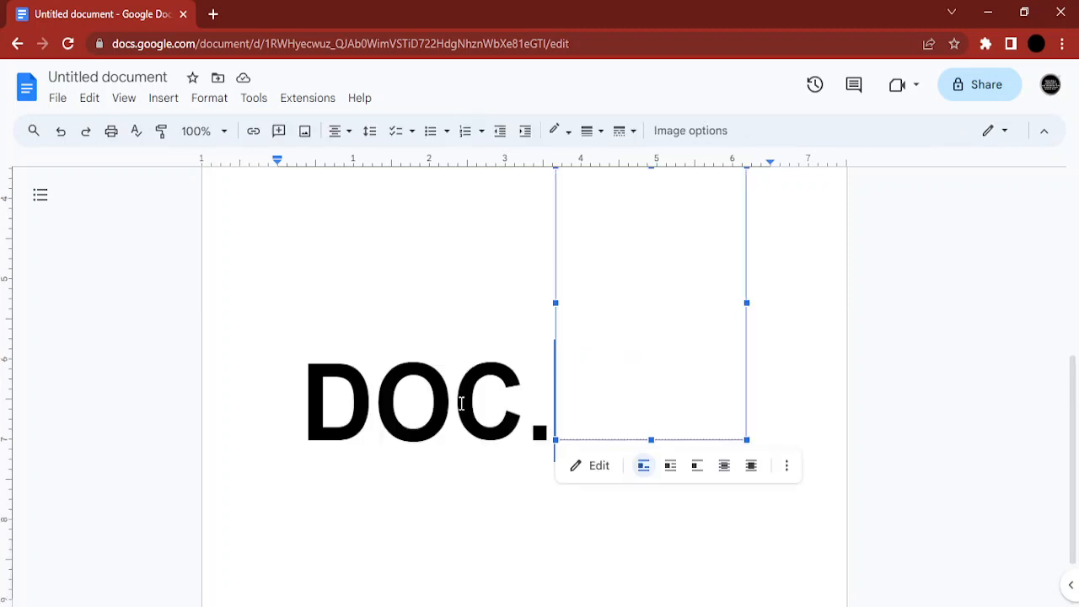
left_click_drag(651, 304, 550, 355)
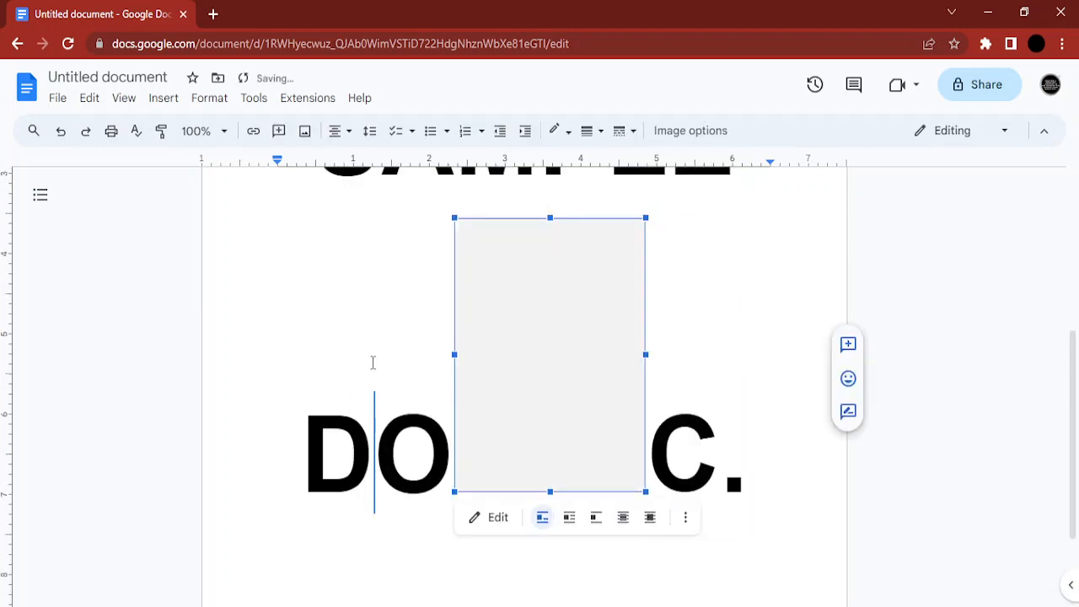
left_click_drag(550, 354, 398, 354)
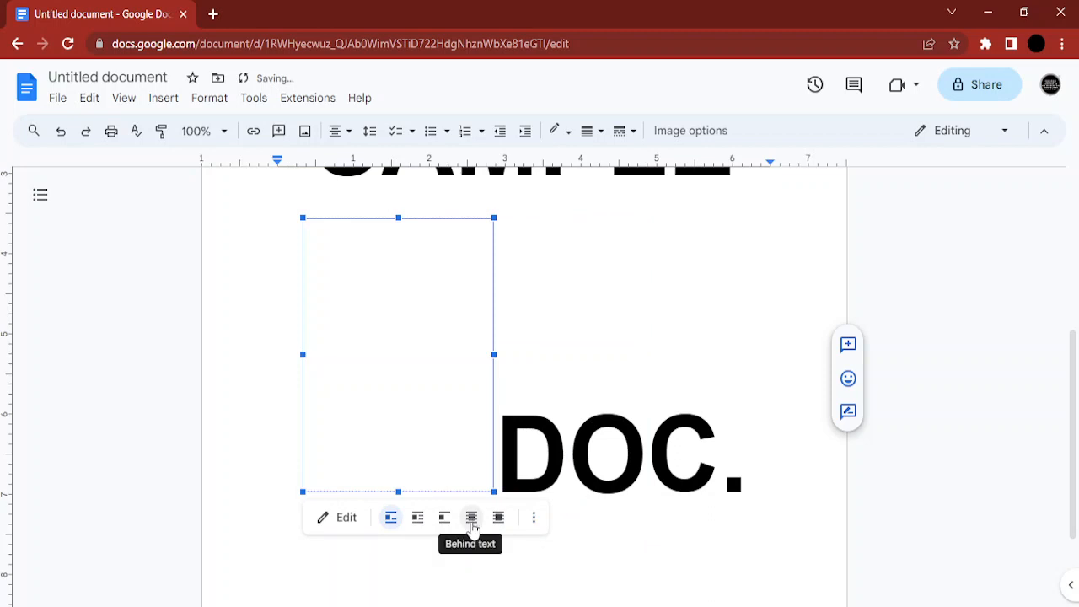
Set the drawing Behind text, stretch it from page top downward, and choose Fix position on page
left_click(473, 516)
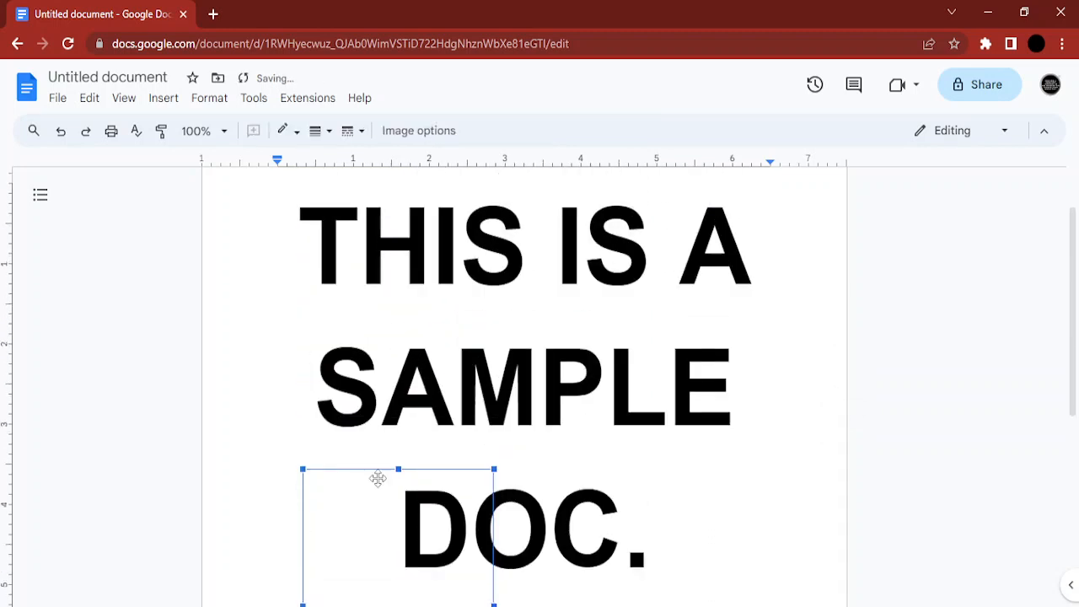
left_click_drag(378, 479, 246, 192)
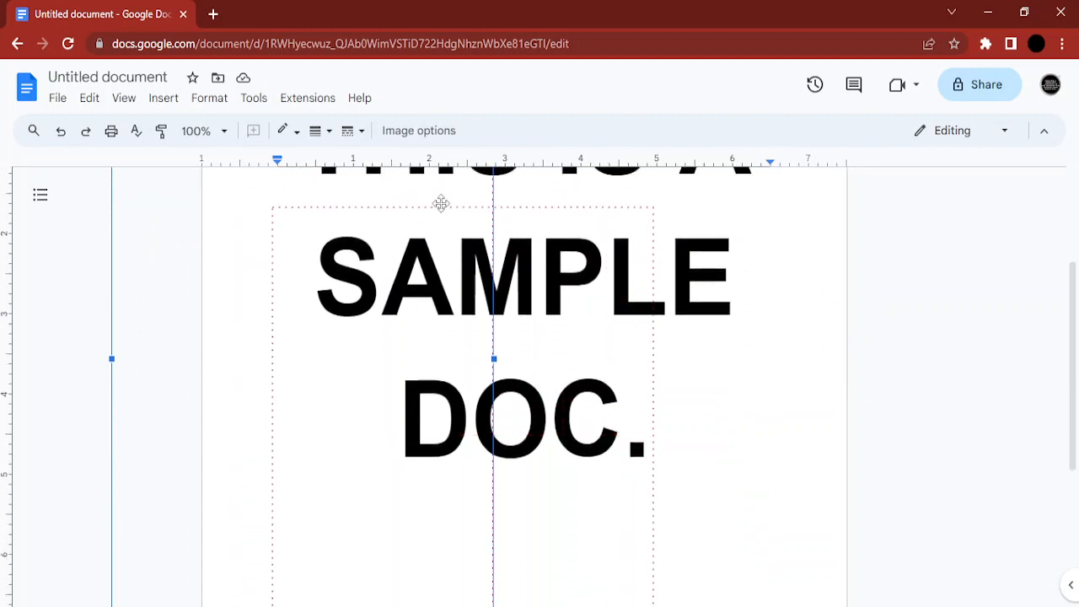
left_click_drag(442, 204, 624, 485)
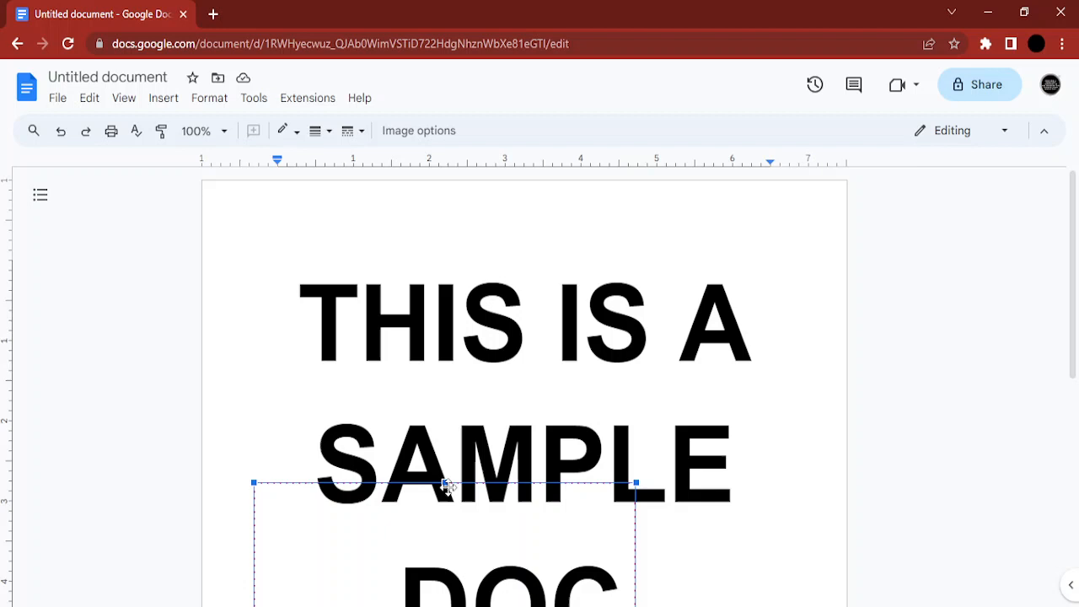
left_click_drag(446, 482, 423, 213)
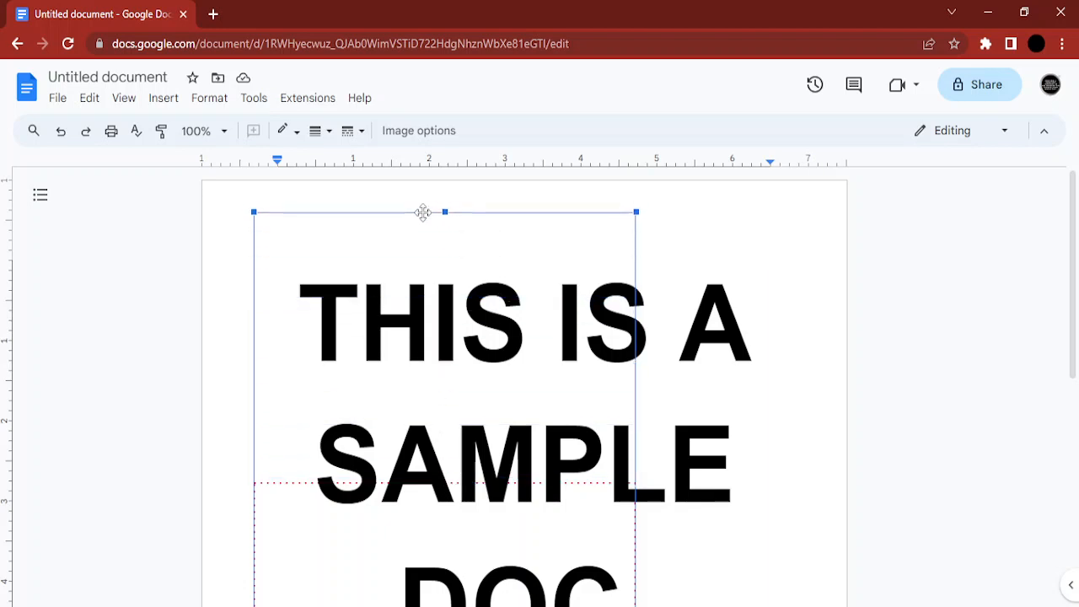
left_click_drag(422, 212, 445, 240)
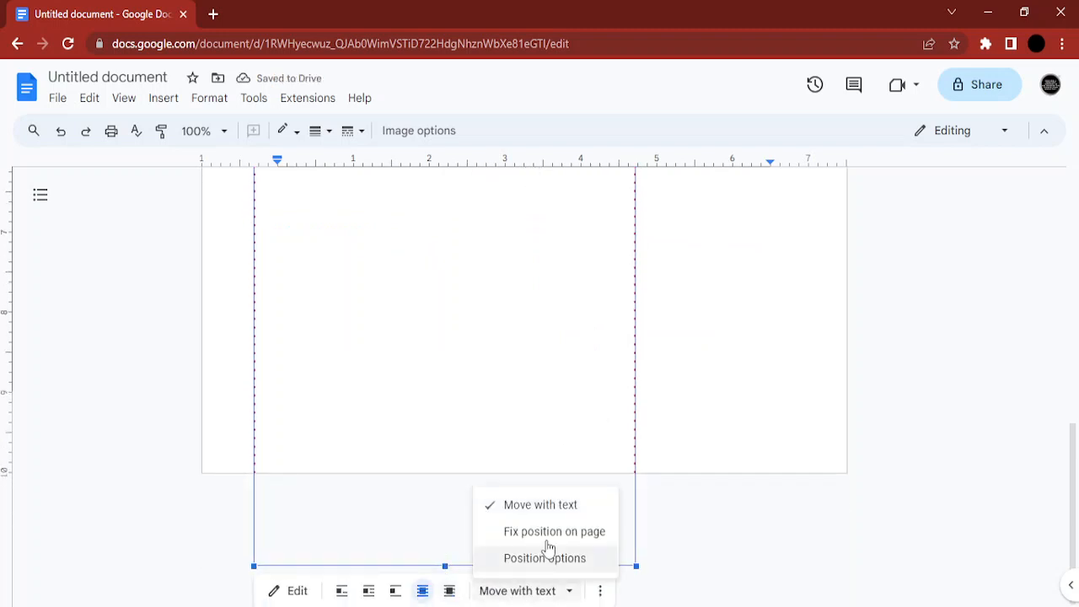
left_click(555, 531)
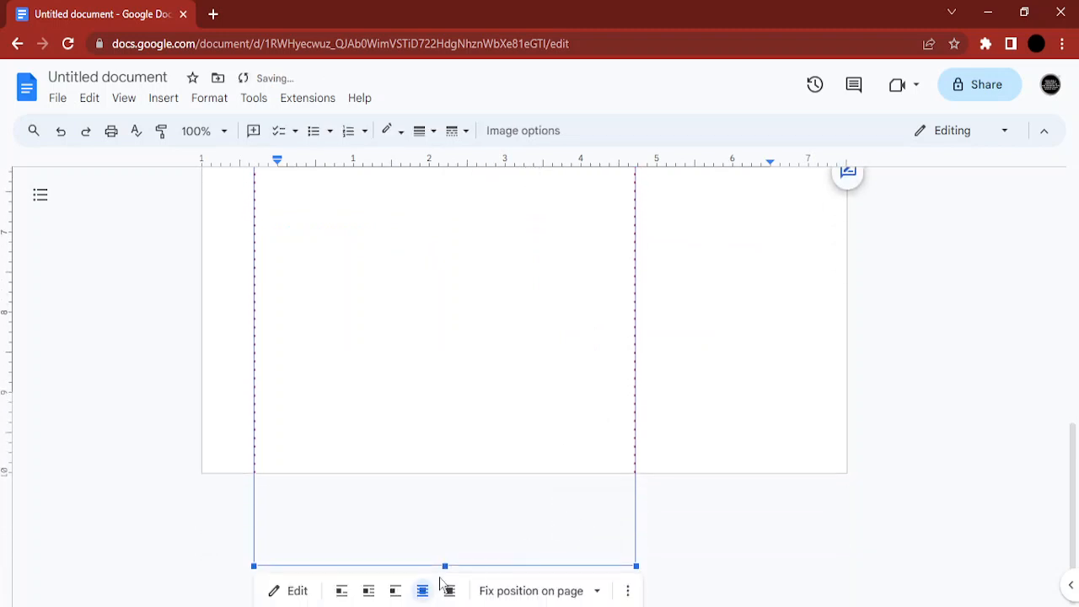
Nudge the border drawing down and widen it toward the right page margin
left_click_drag(445, 567, 449, 425)
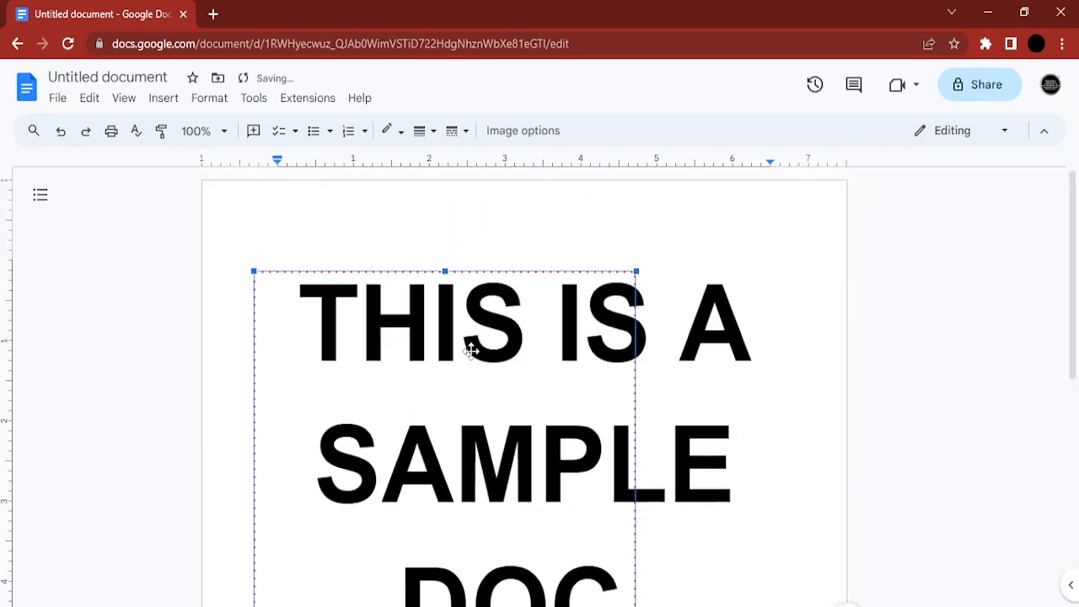
scroll("down", 3)
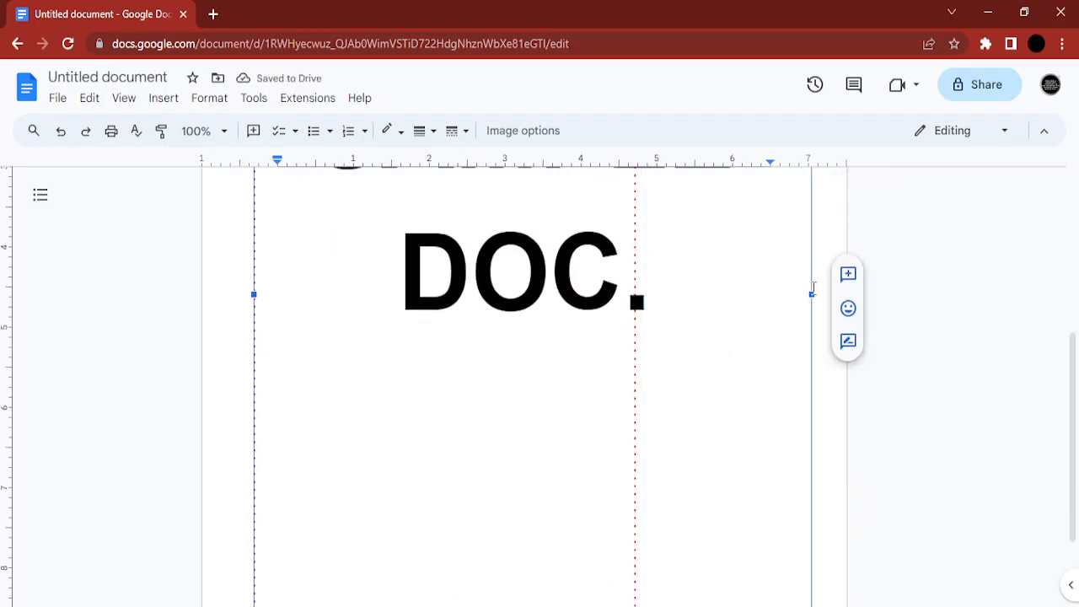
Extend the border to the left and top page edges, then scroll to check it frames the page
left_click_drag(253, 294, 226, 294)
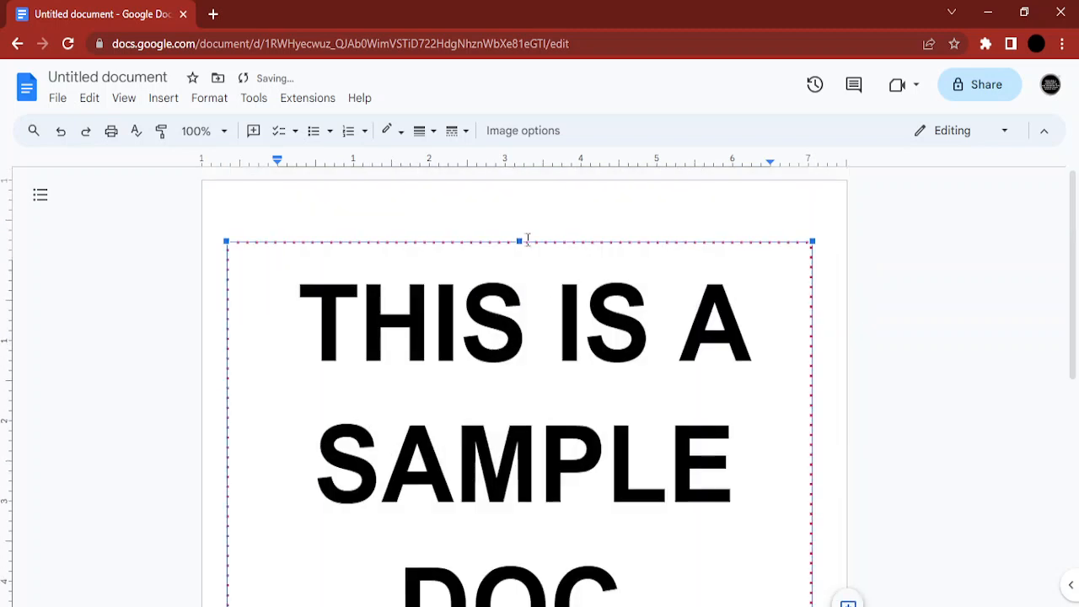
left_click_drag(516, 241, 516, 212)
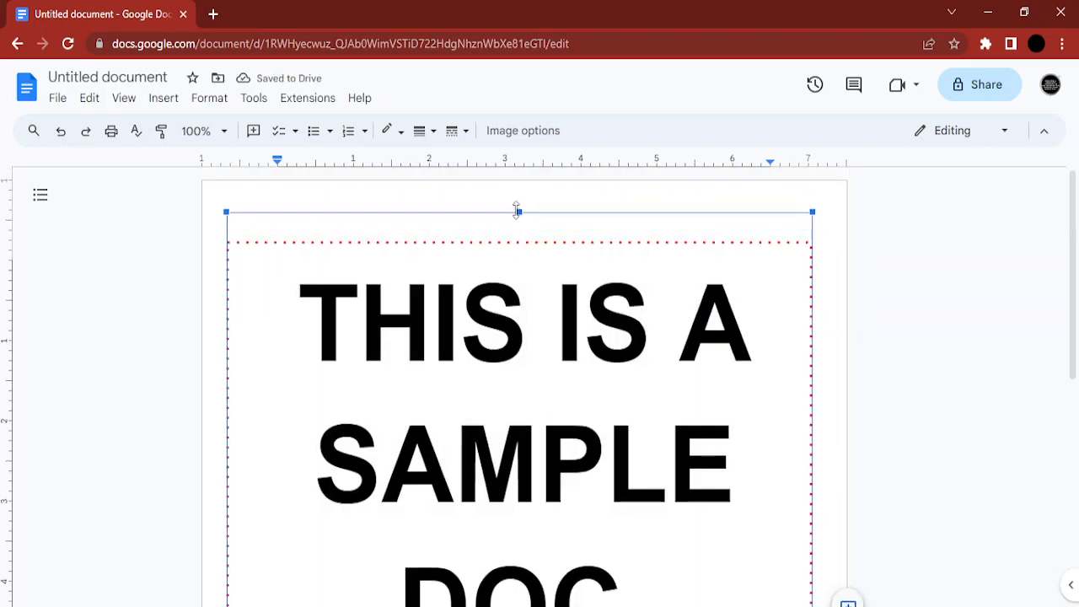
scroll("down", 3)
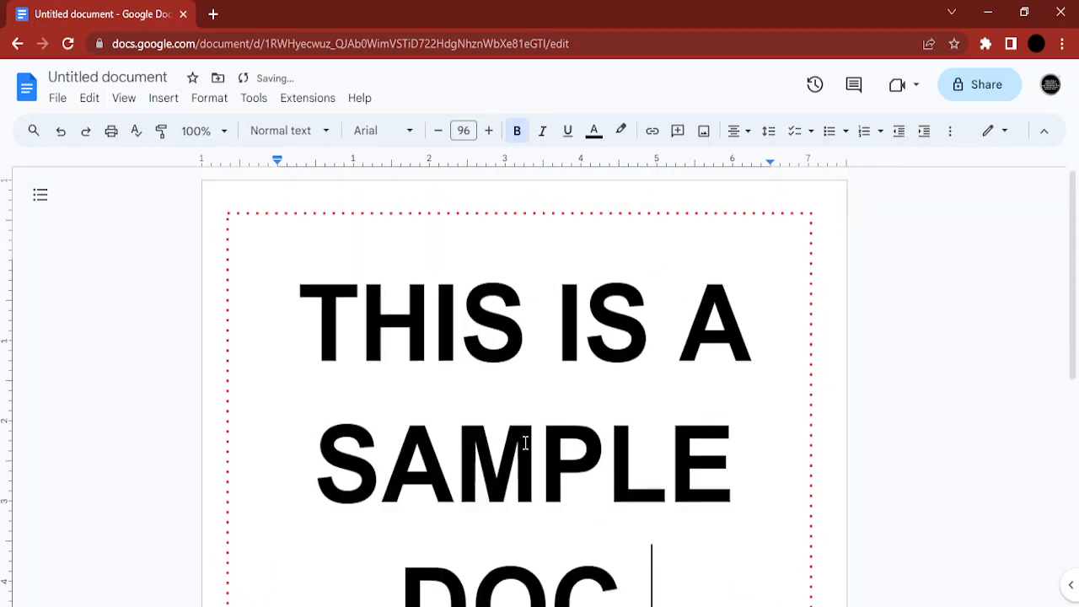
scroll("down", 3)
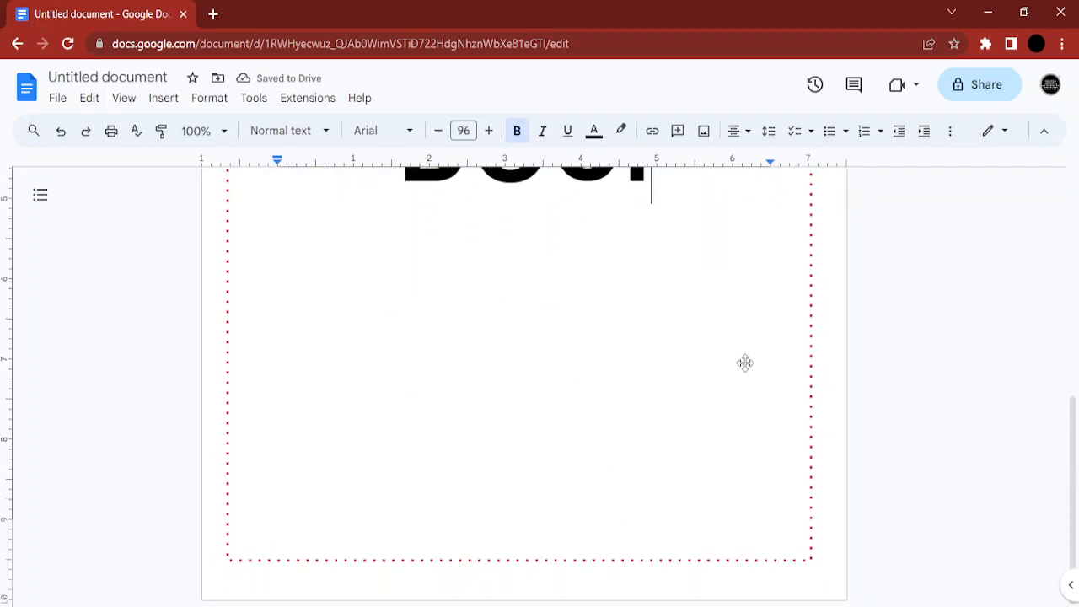
scroll("up", 3)
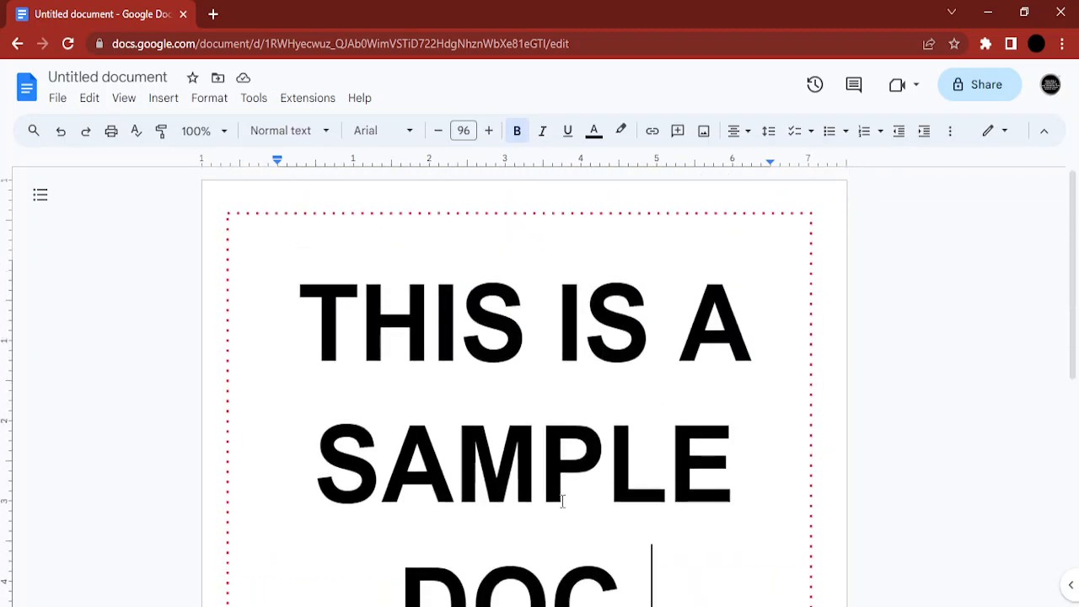